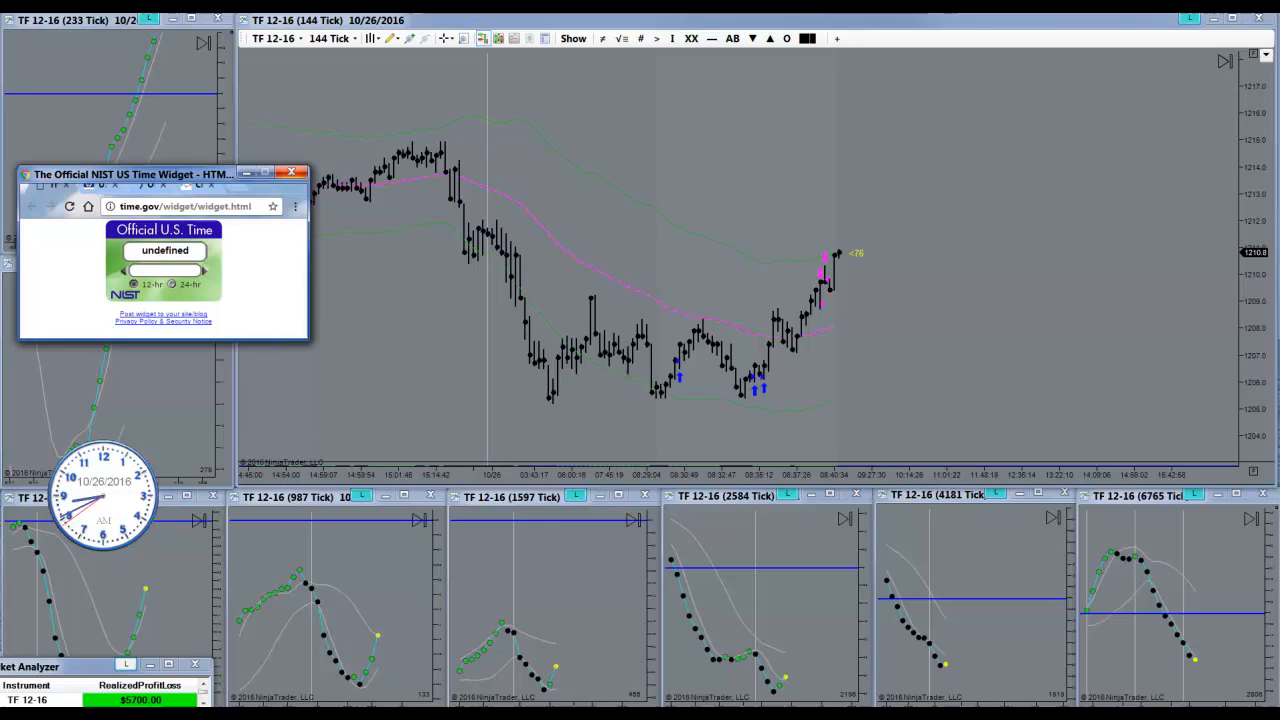
Step: Bring the 144 Tick chart window in front of the NIST time widget browser
click(296, 173)
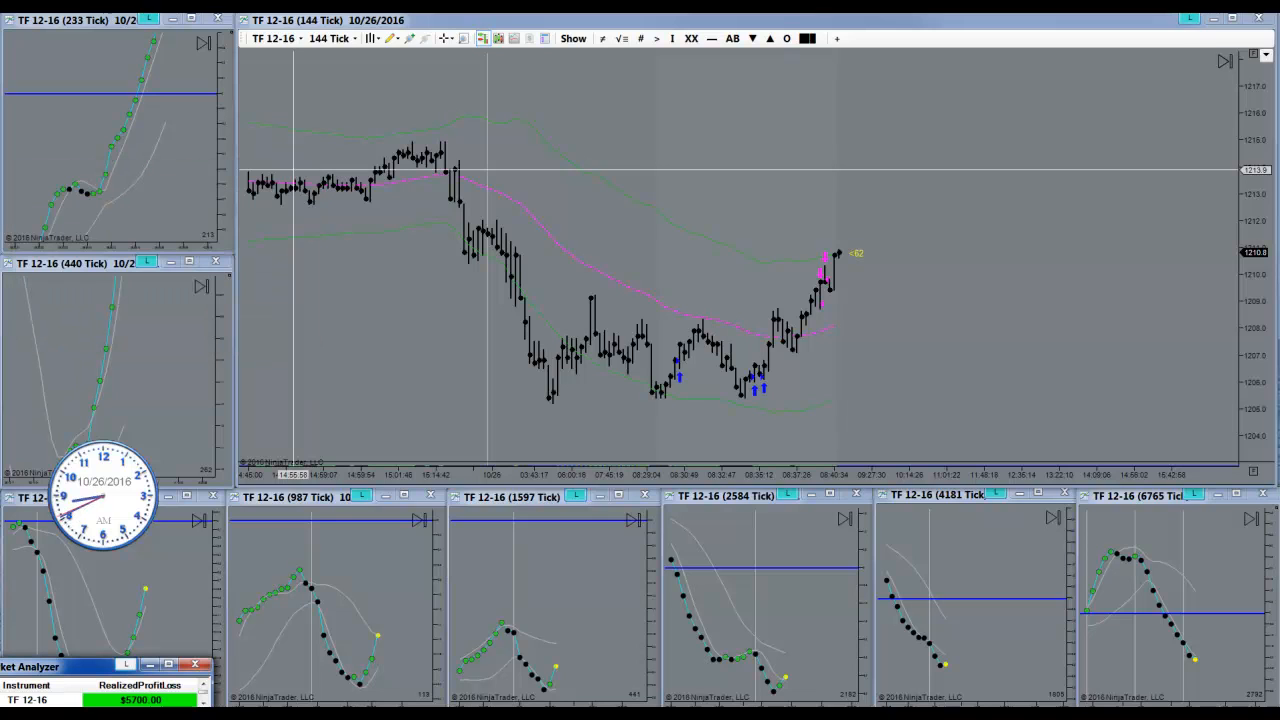